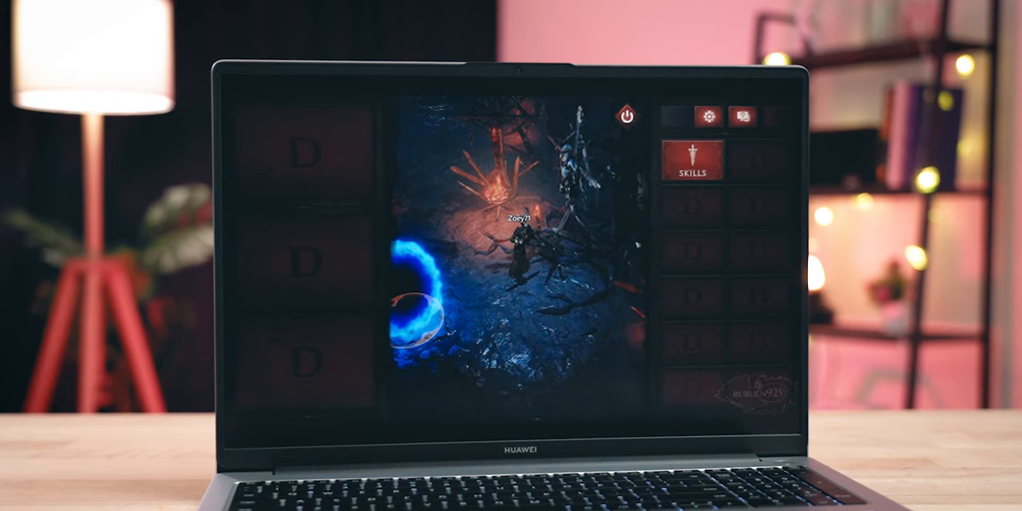
click(692, 169)
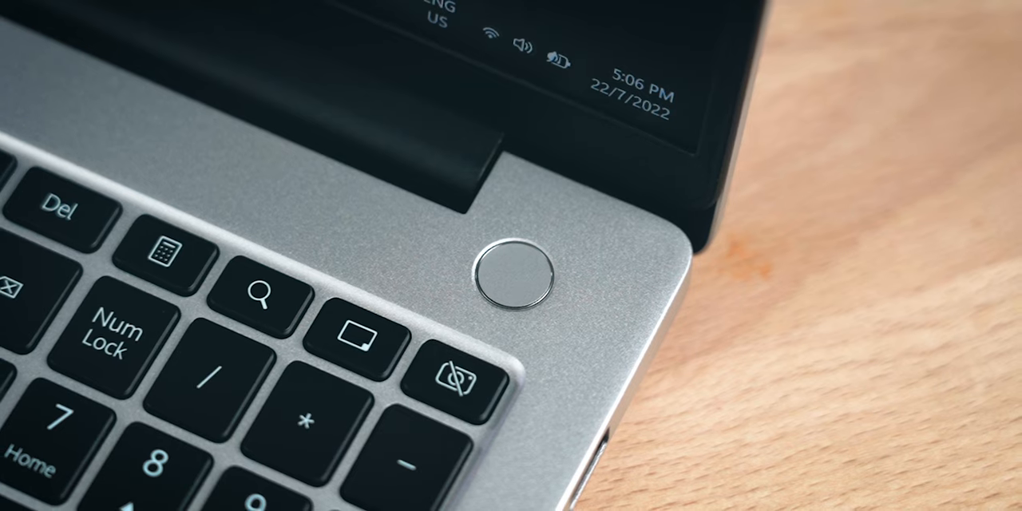
click(517, 276)
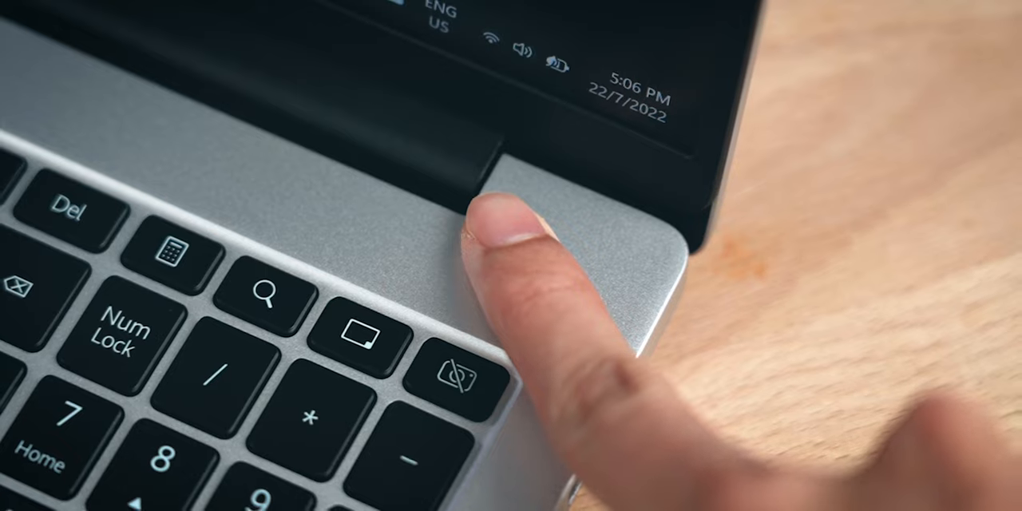
click(511, 271)
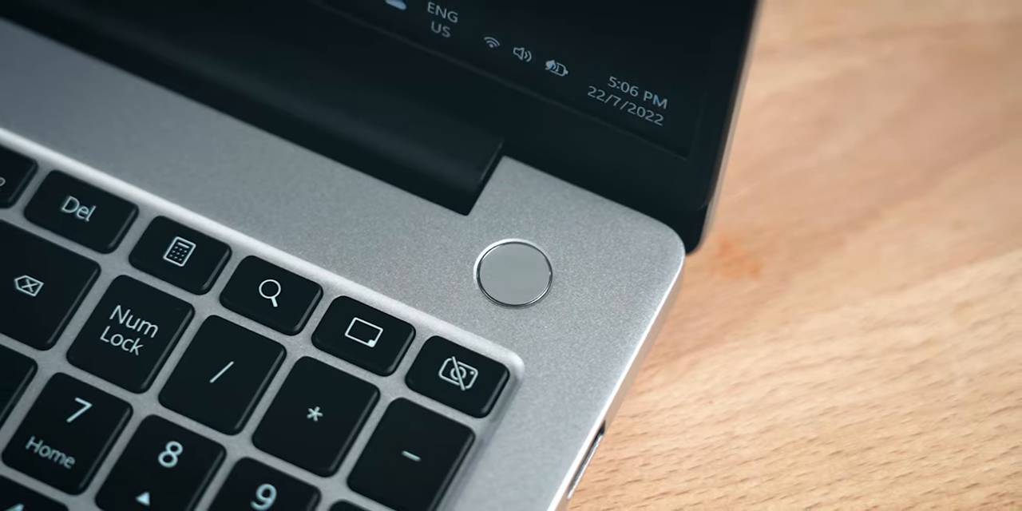